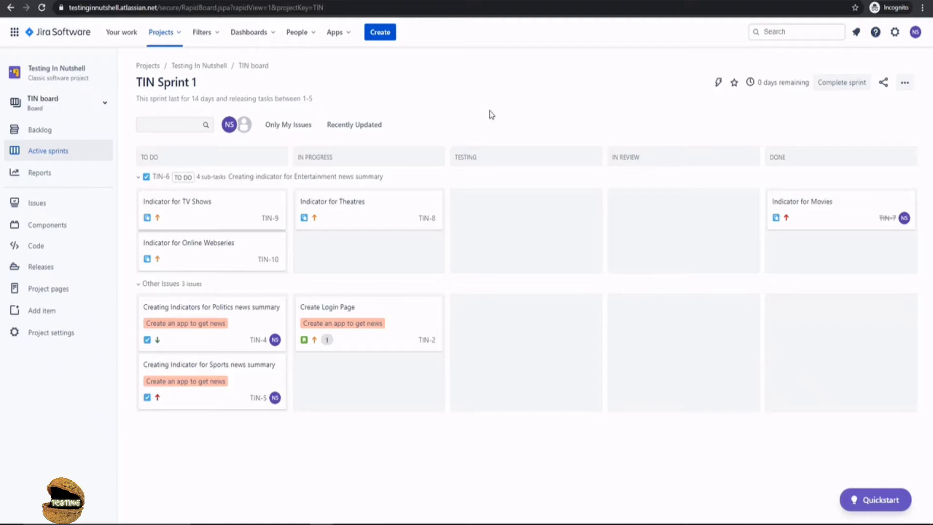
mouse_move(375, 139)
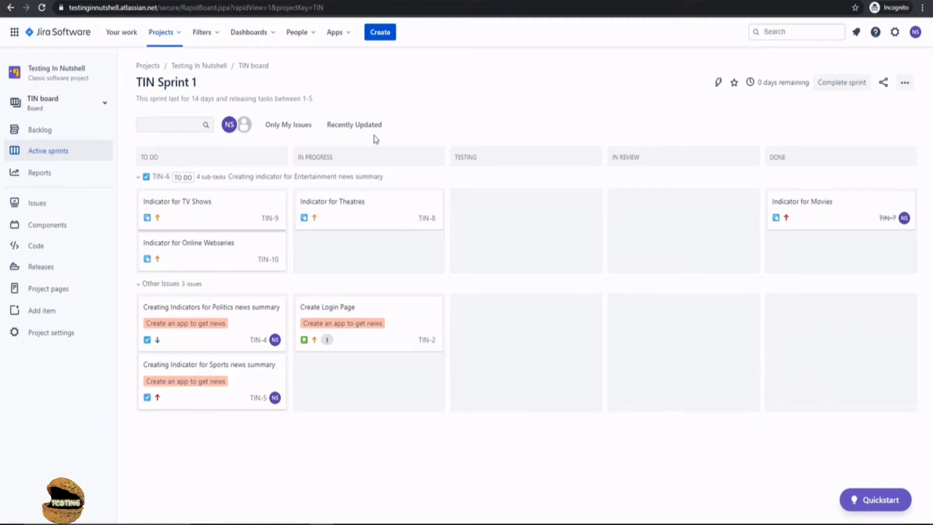
mouse_move(423, 129)
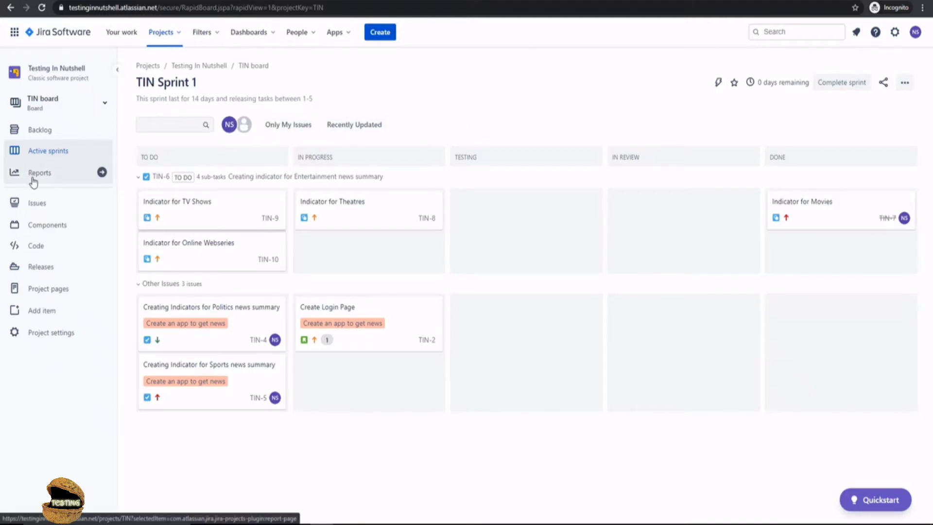
mouse_move(304, 118)
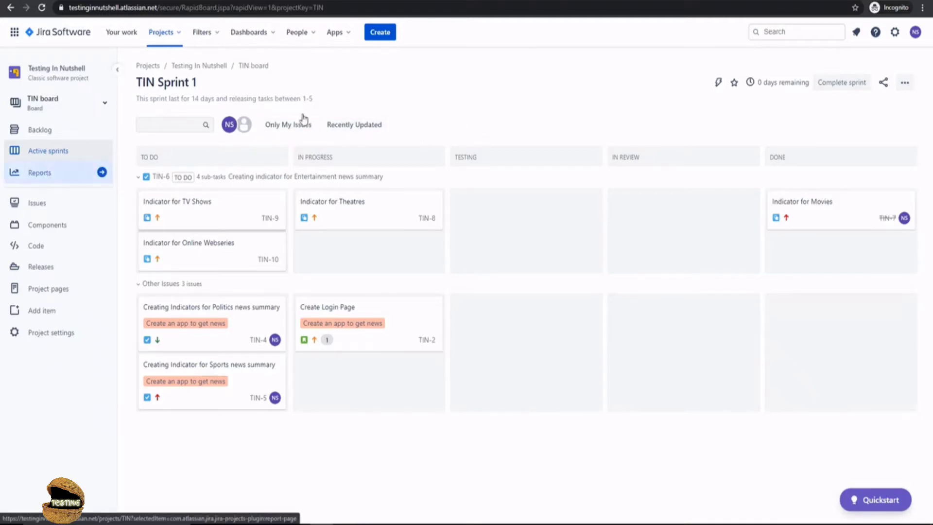
Step: Show the All reports overview for the Testing In Nutshell project
click(39, 173)
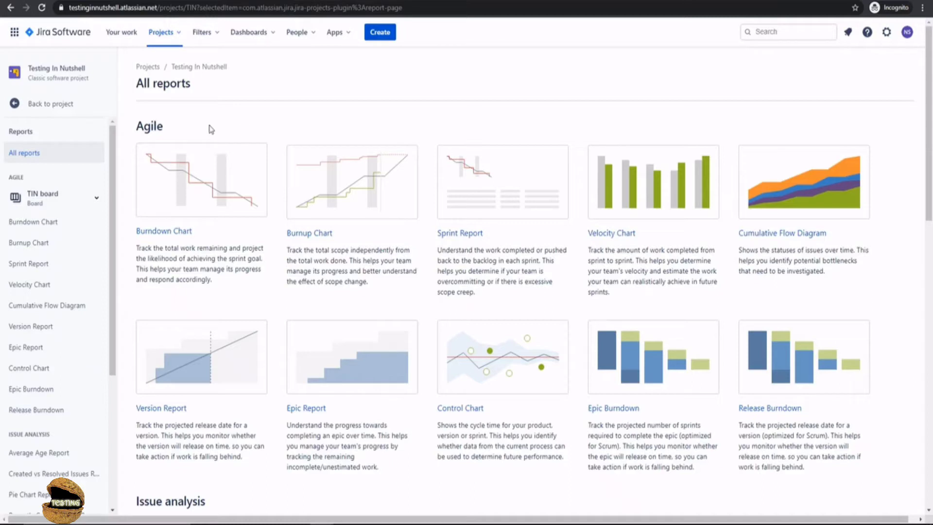
mouse_move(193, 128)
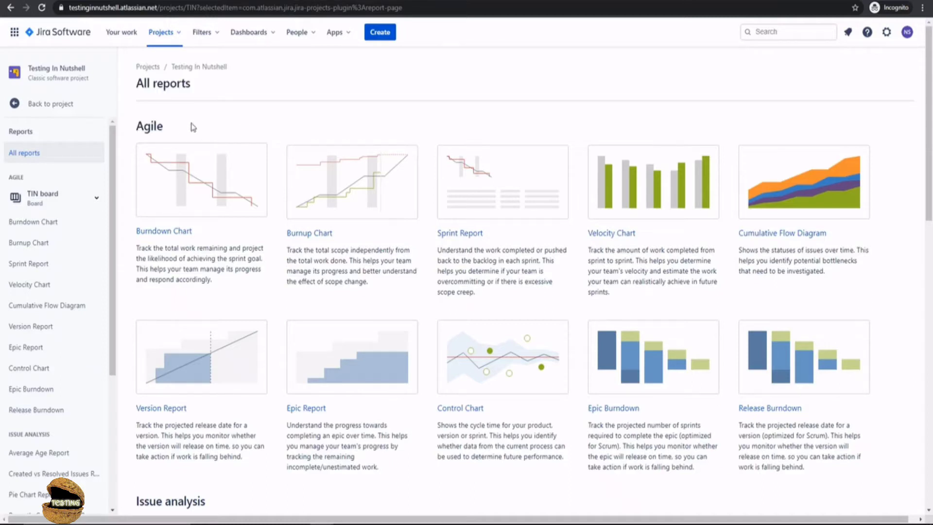
mouse_move(309, 232)
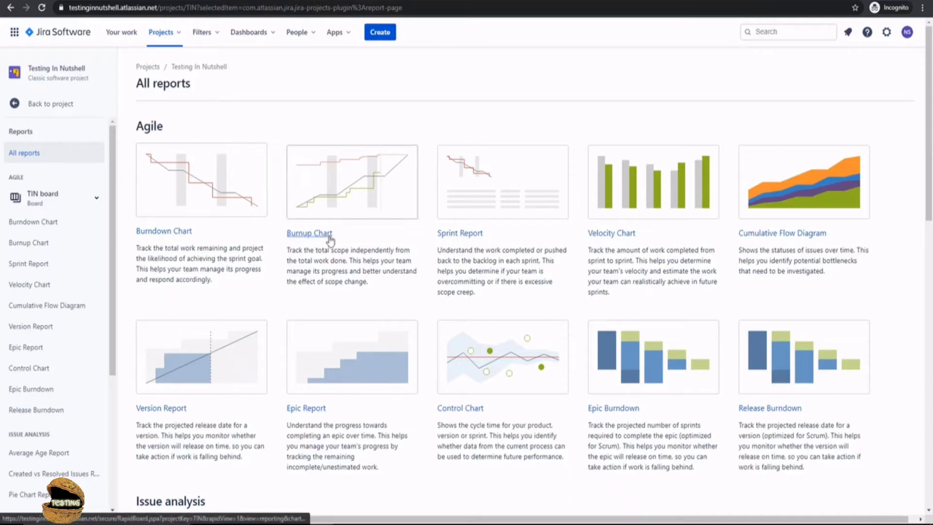
mouse_move(611, 232)
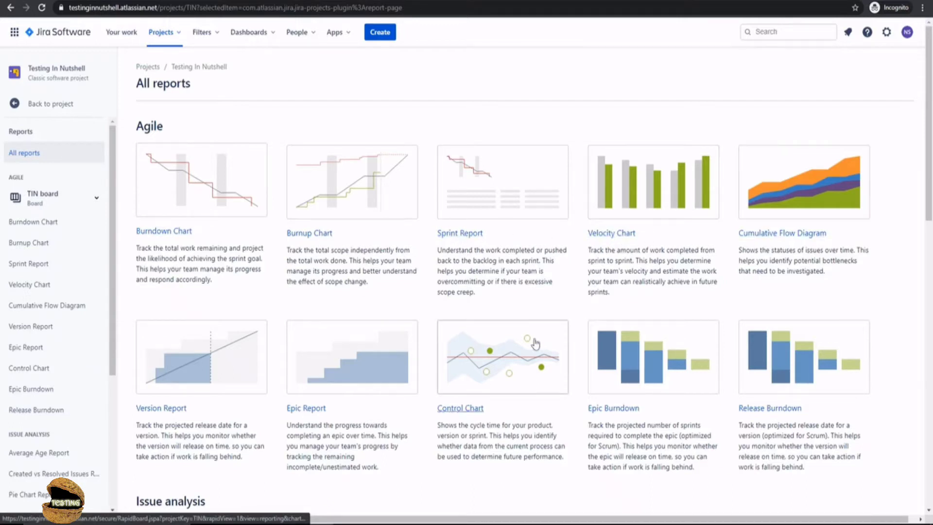
mouse_move(306, 408)
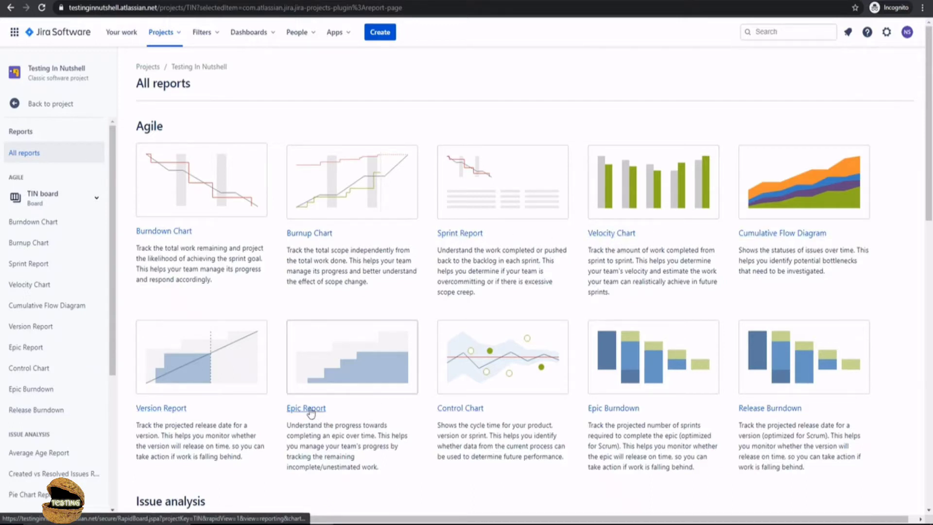
mouse_move(613, 412)
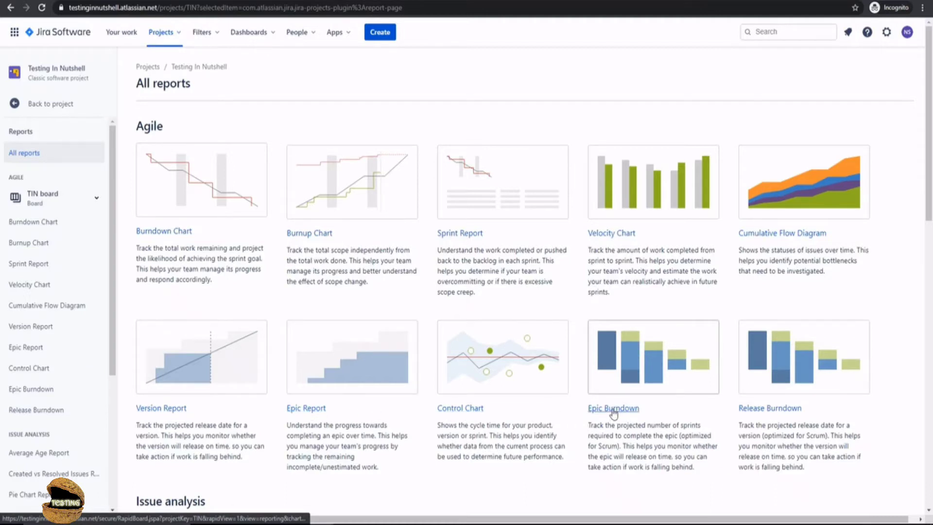
mouse_move(769, 414)
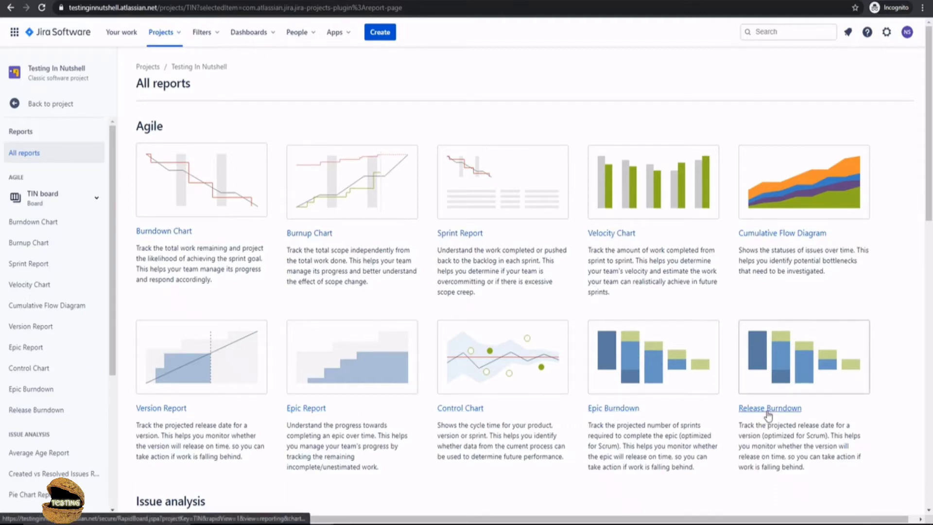
mouse_move(716, 425)
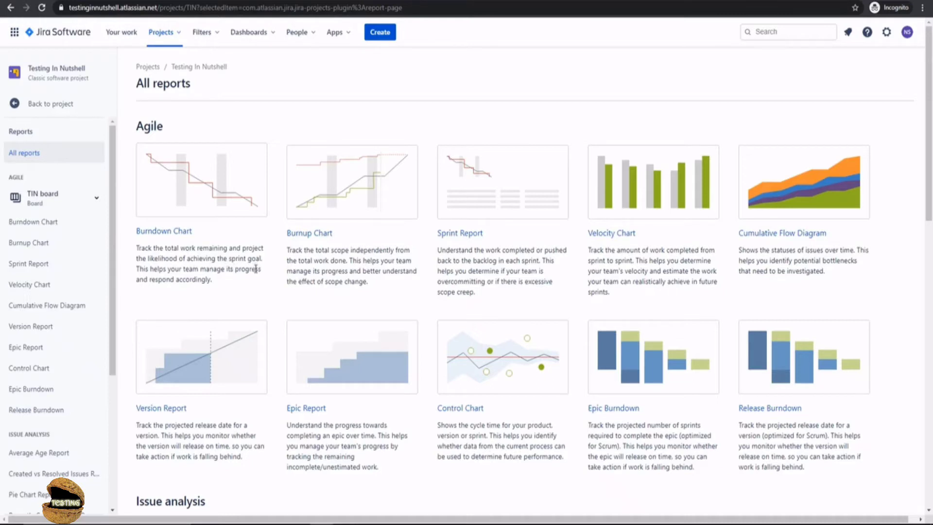
mouse_move(166, 292)
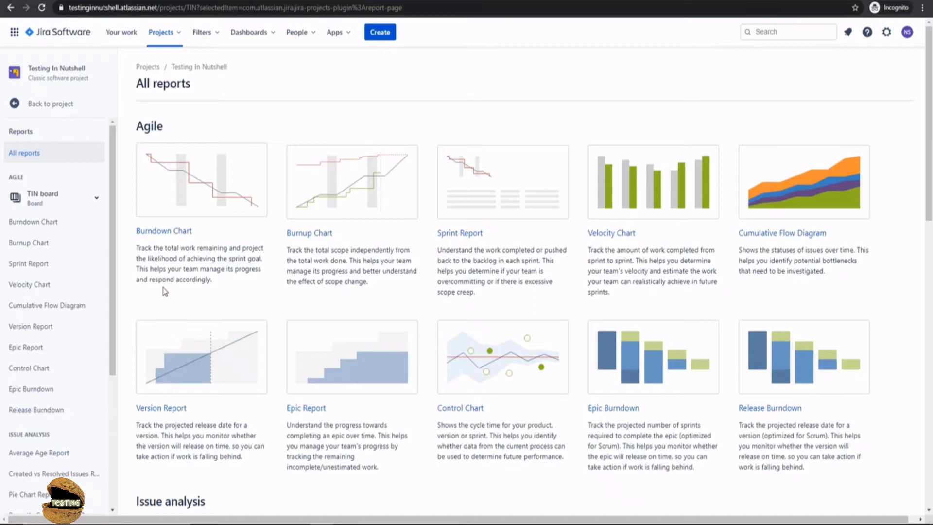
mouse_move(276, 315)
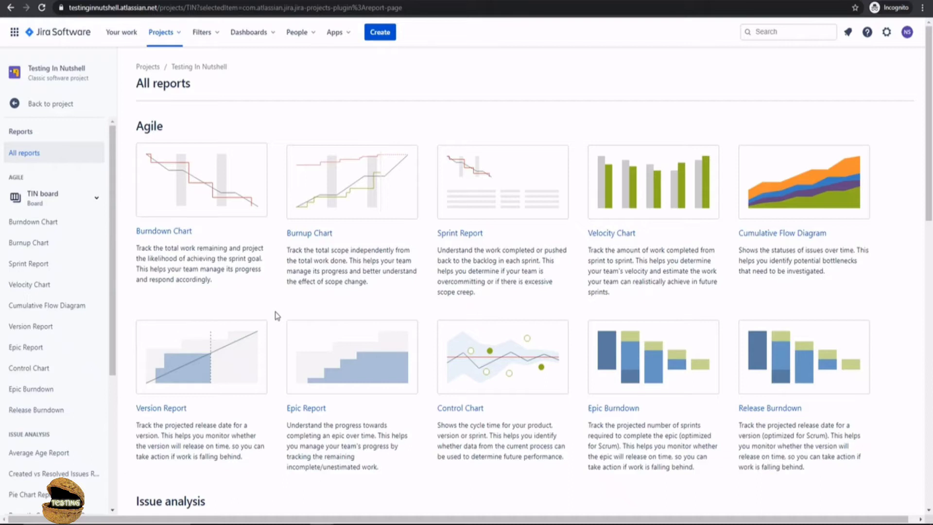
mouse_move(281, 314)
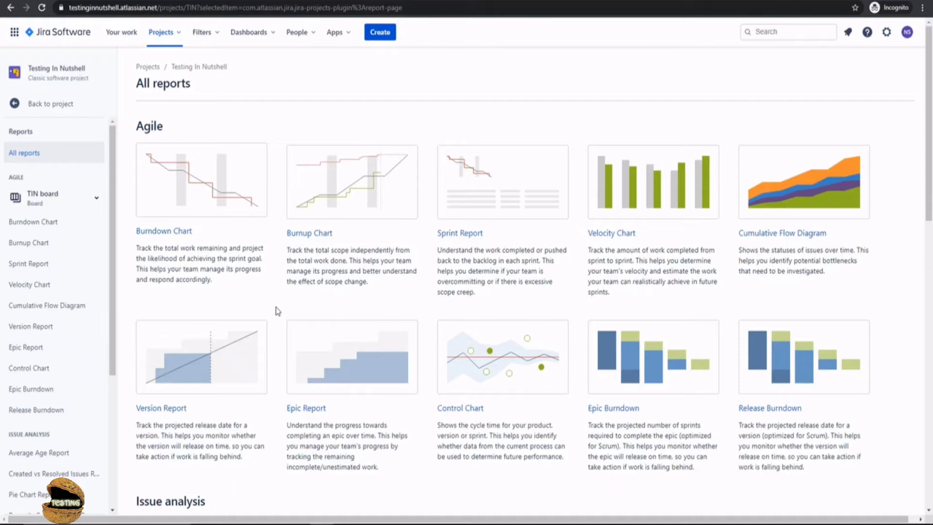
mouse_move(280, 314)
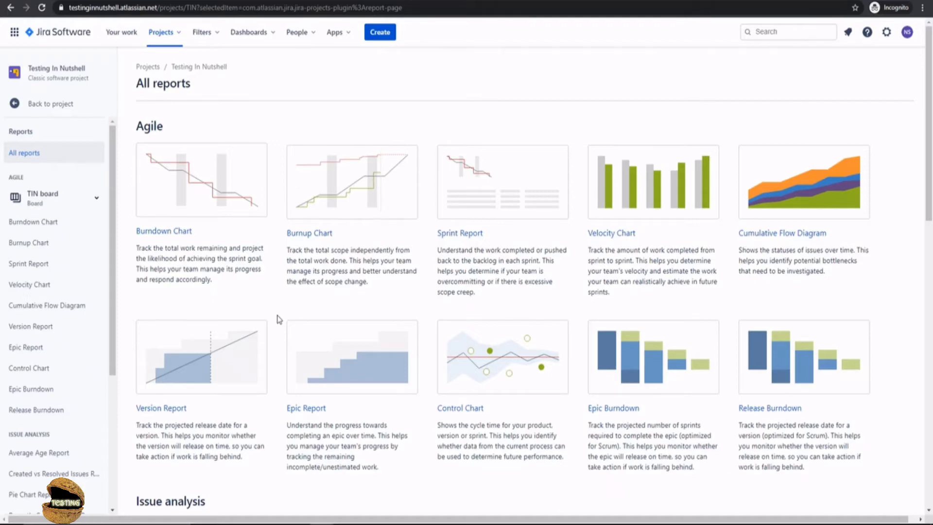
Step: Scroll the reports overview down to the Issue analysis section with the Pie Chart Report
scroll(down, 3)
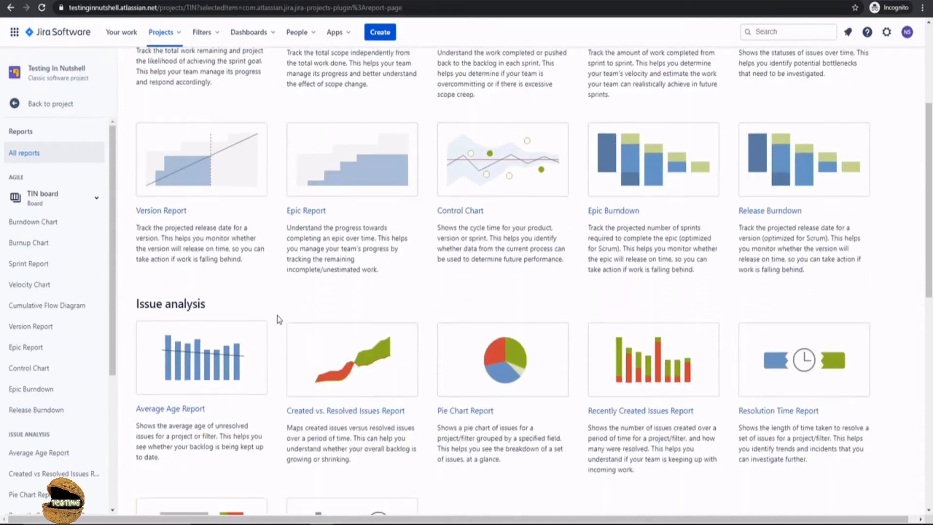
scroll(down, 3)
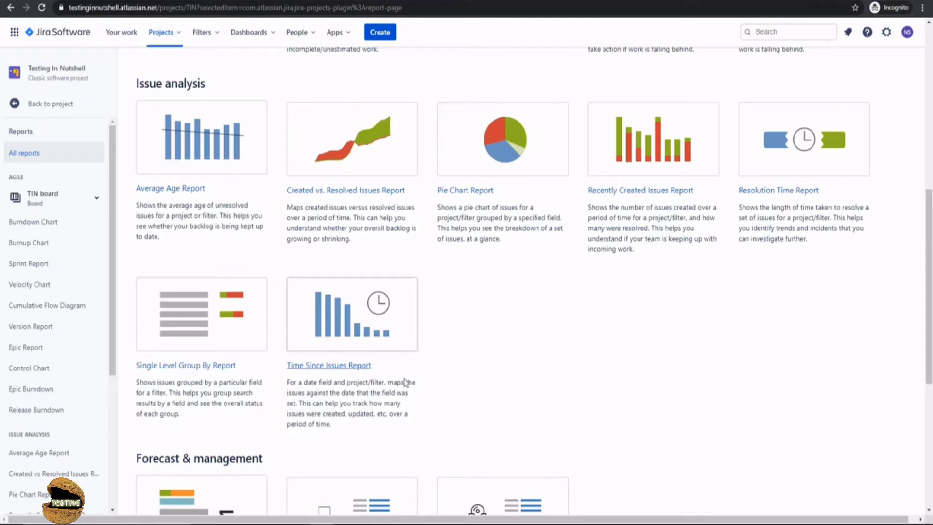
Step: Scroll further to the Forecast & management and Other report sections
scroll(down, 3)
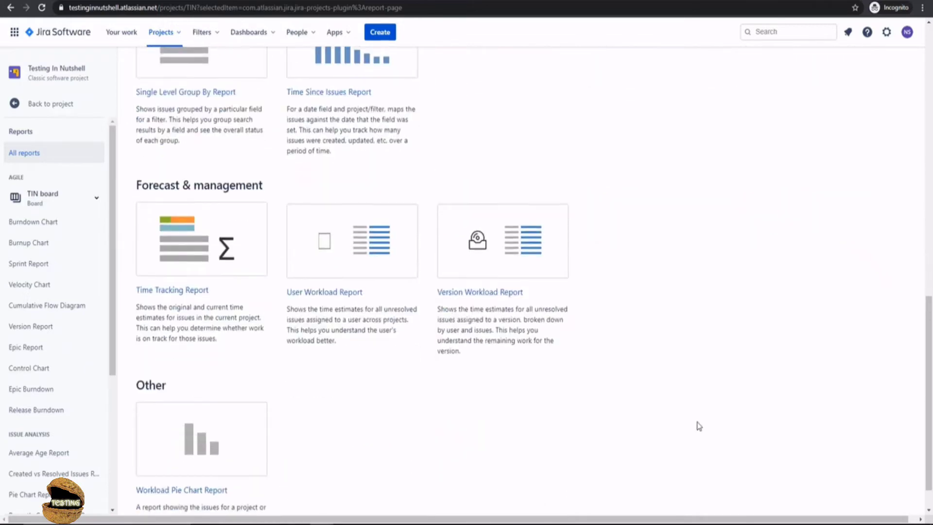
scroll(down, 3)
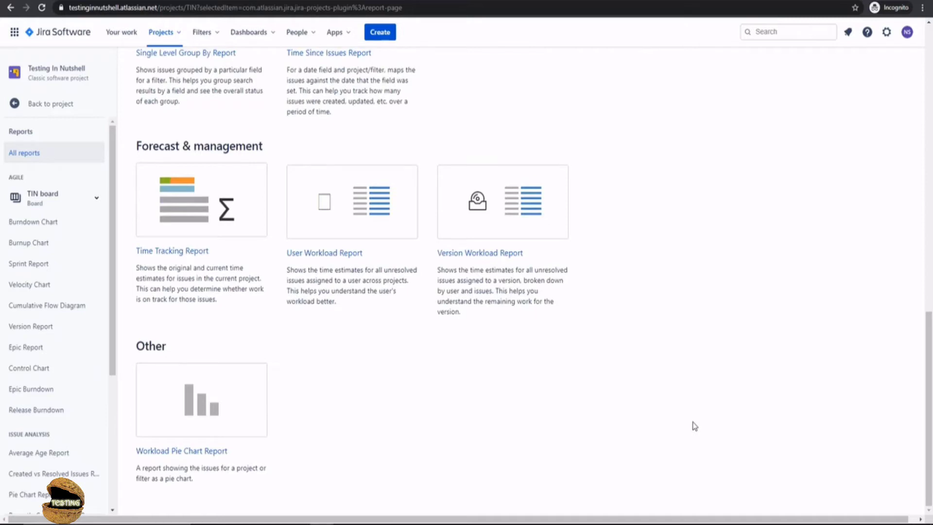
mouse_move(685, 427)
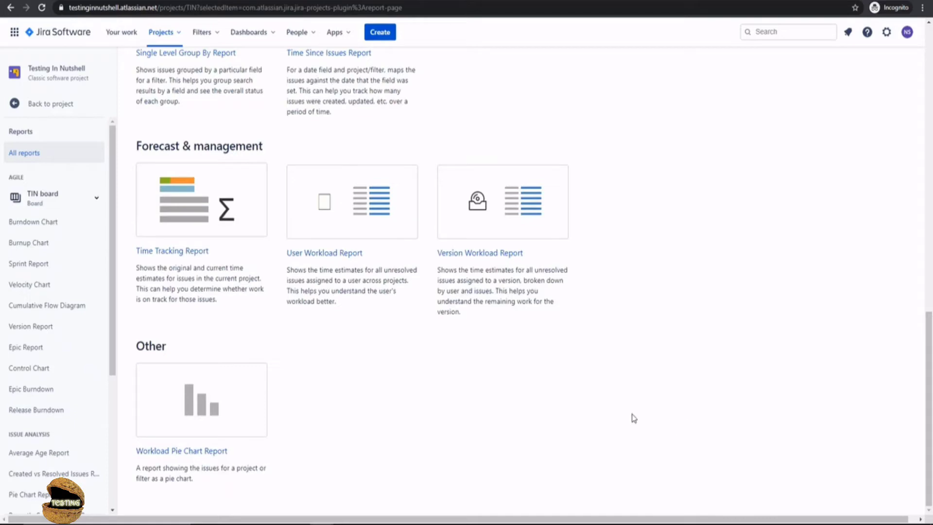
mouse_move(385, 466)
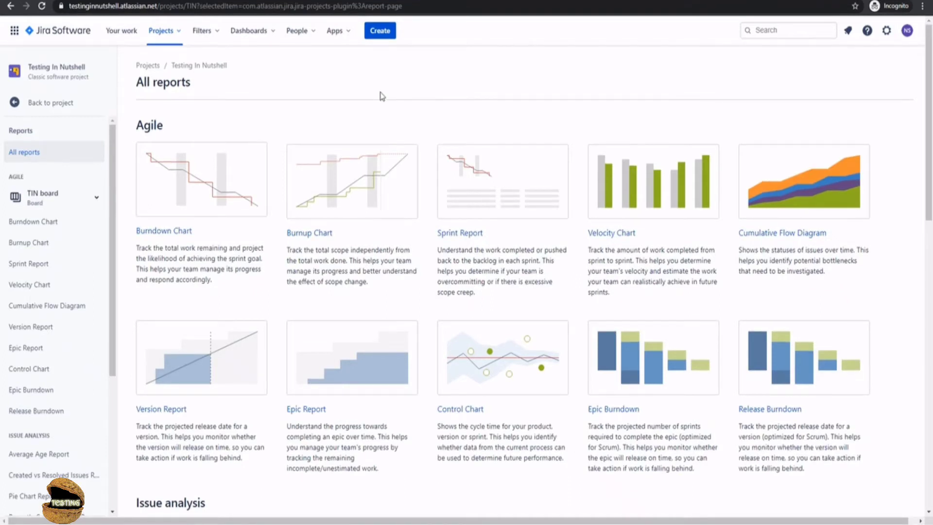
mouse_move(380, 97)
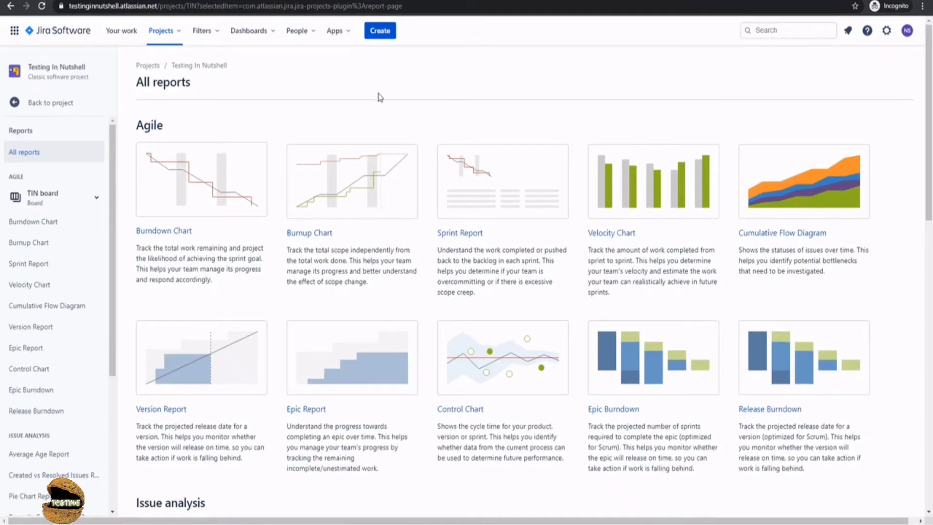
mouse_move(275, 122)
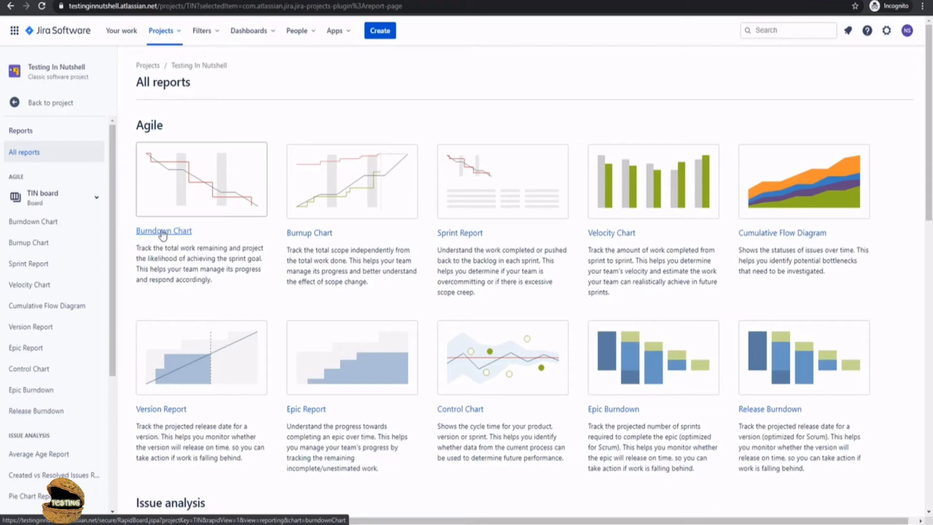
click(163, 231)
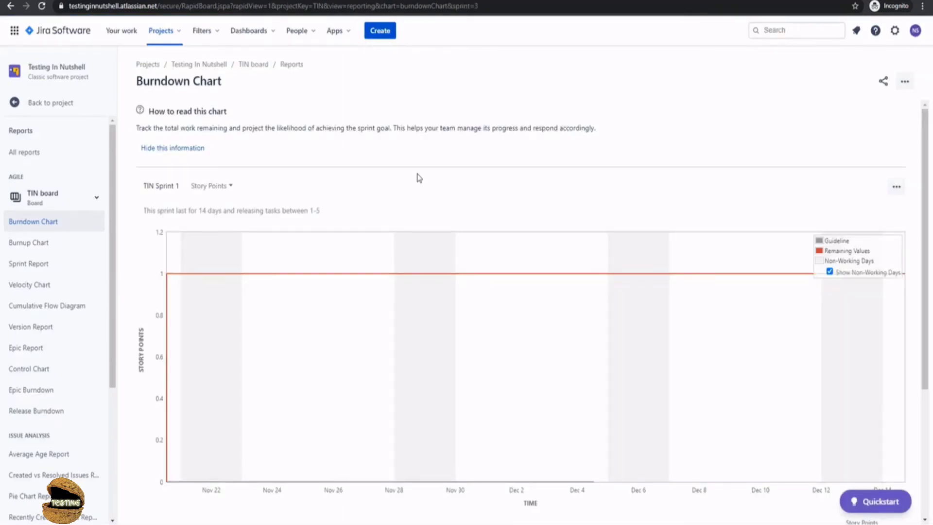
click(173, 148)
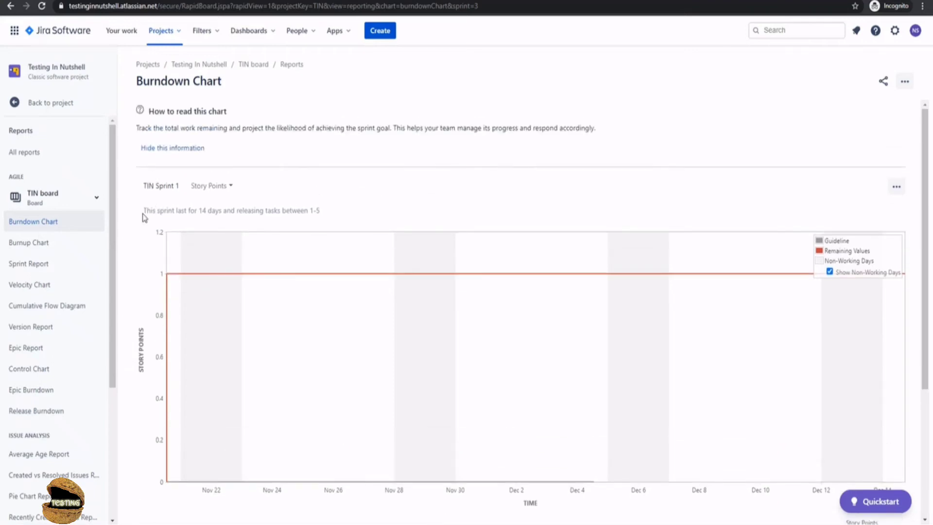
mouse_move(278, 210)
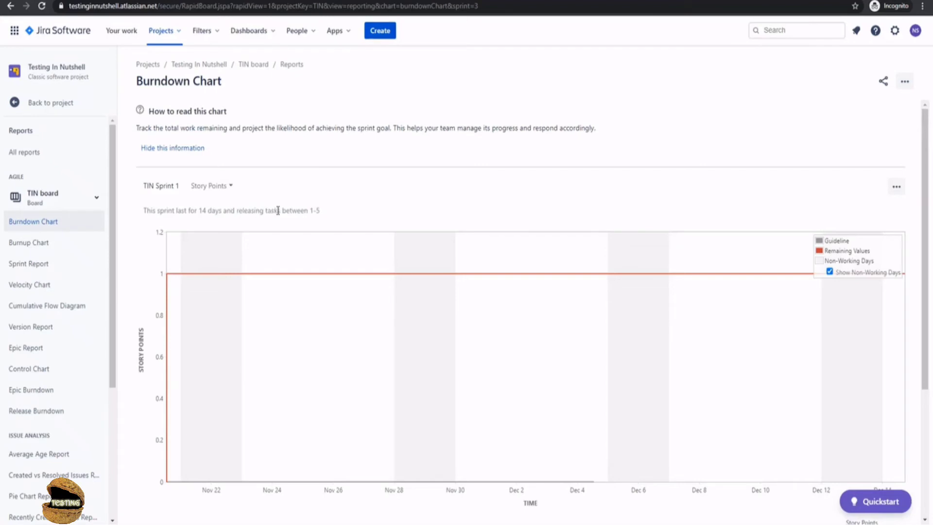
mouse_move(185, 280)
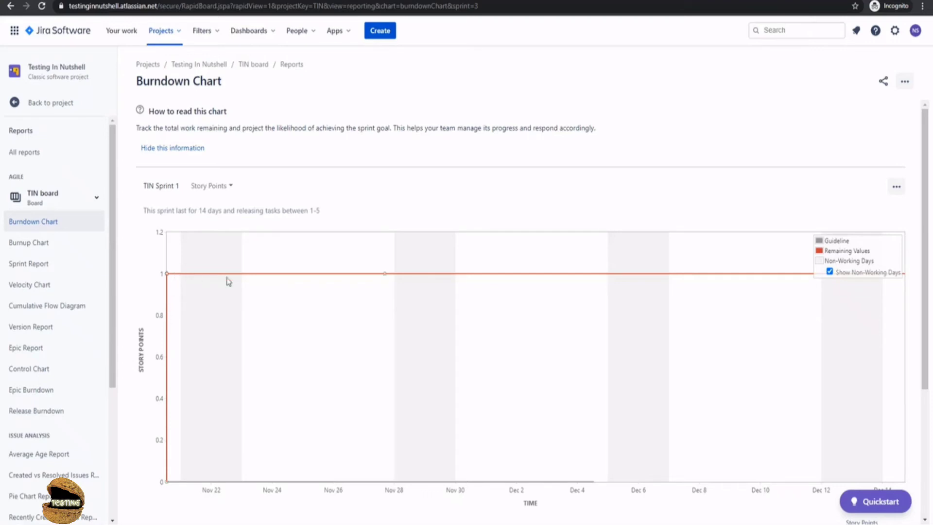
mouse_move(761, 283)
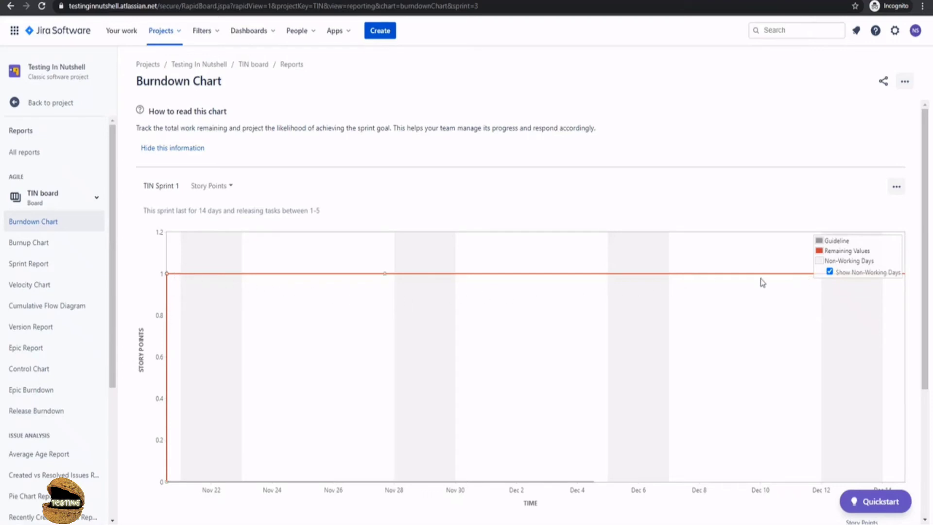
mouse_move(399, 226)
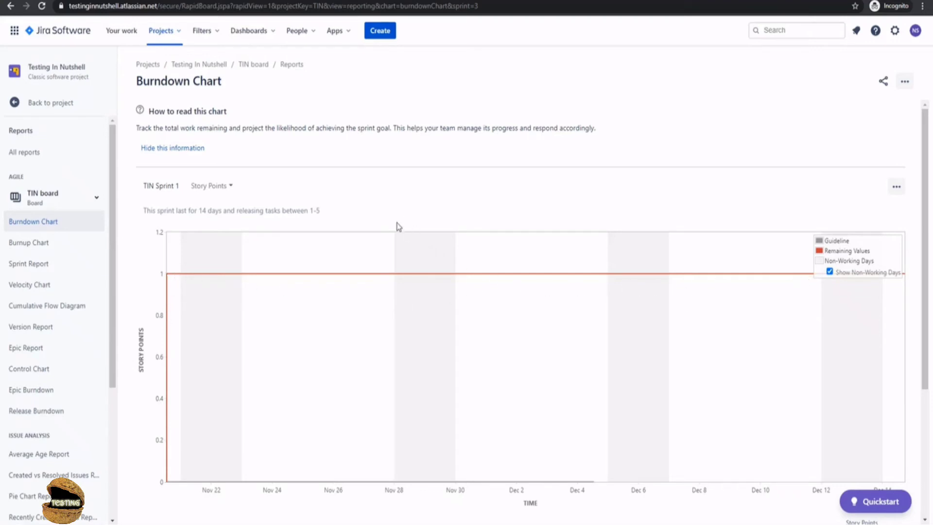
click(172, 148)
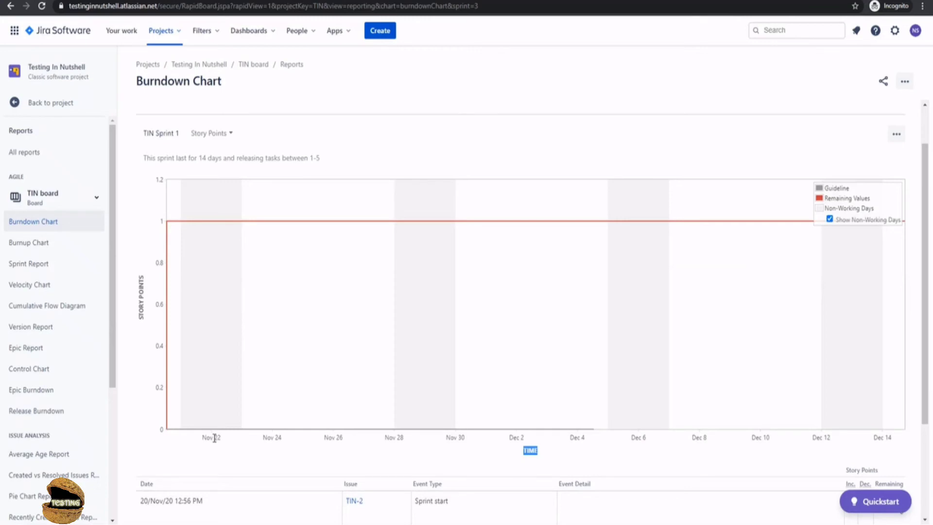
mouse_move(763, 410)
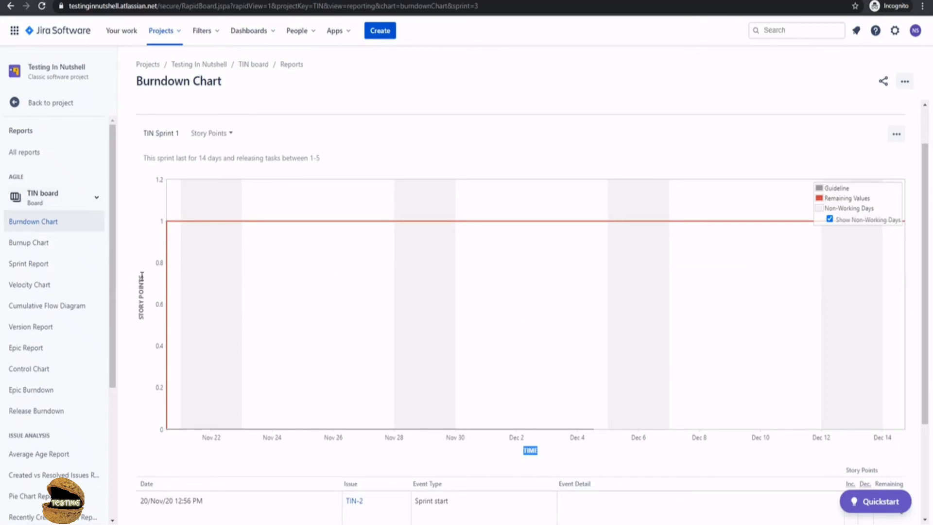
mouse_move(168, 224)
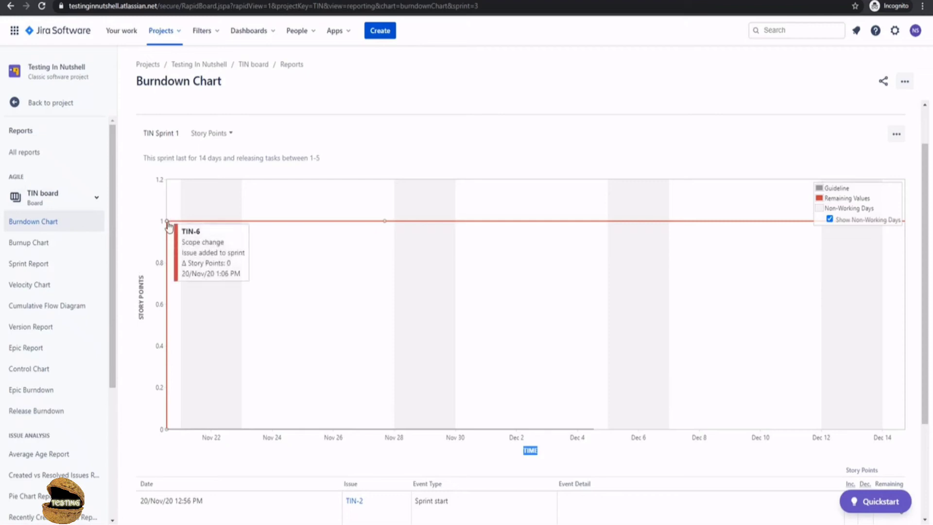
mouse_move(223, 152)
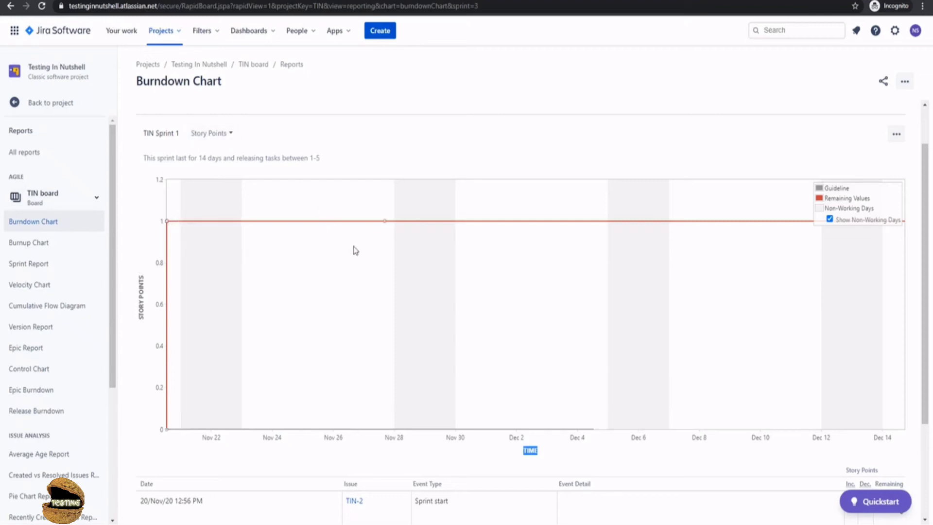
mouse_move(178, 230)
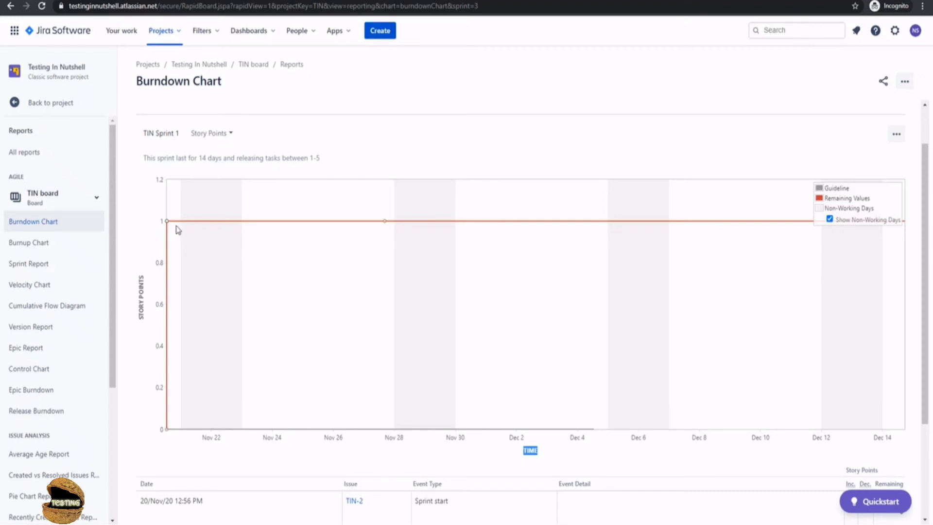
mouse_move(522, 236)
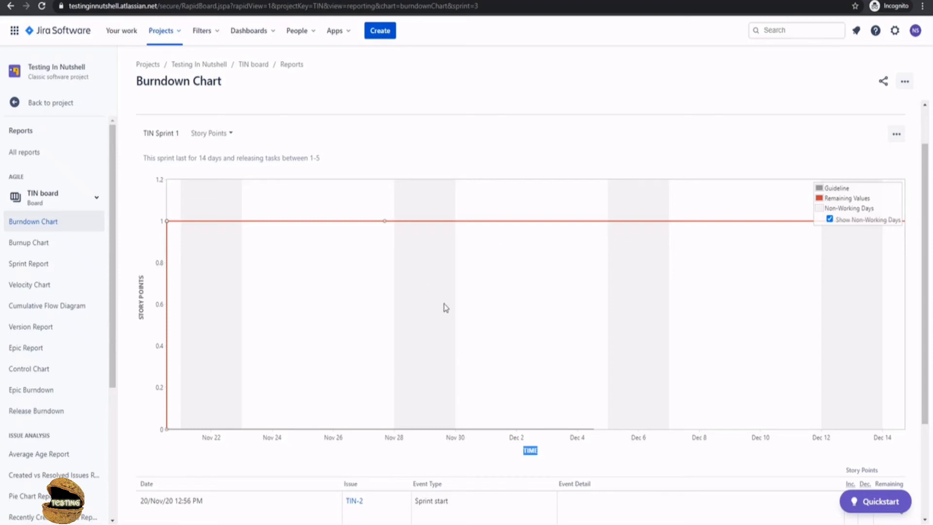
scroll(down, 3)
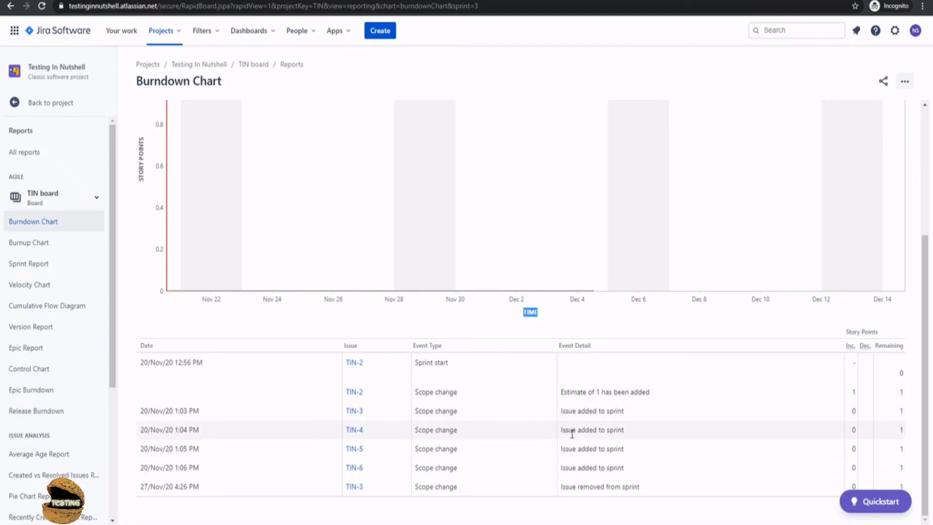
mouse_move(606, 476)
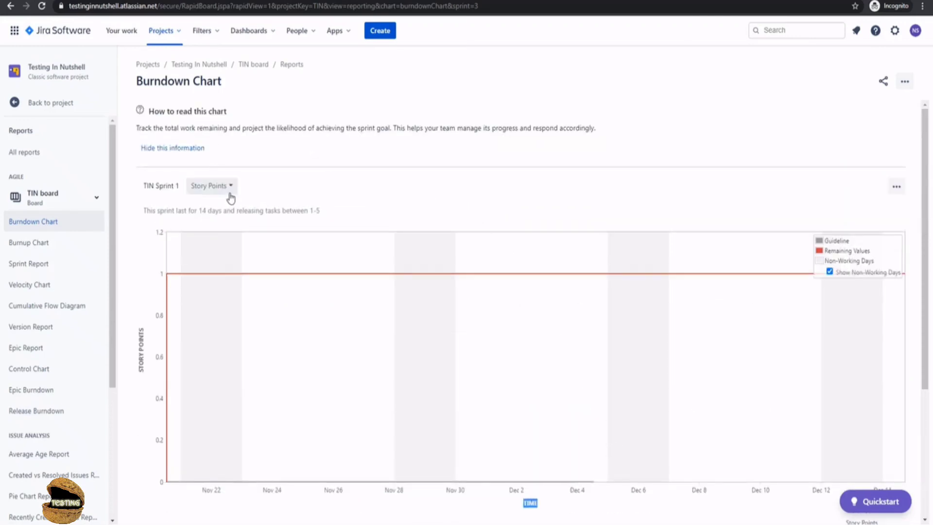
Step: Switch the TIN Sprint 1 burndown chart's measure from Story Points to Issue Count
click(211, 185)
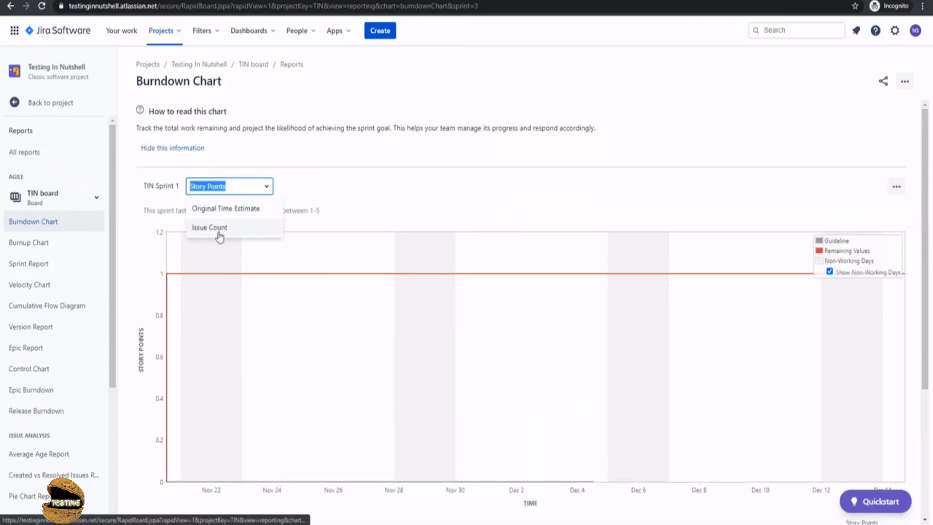
click(210, 227)
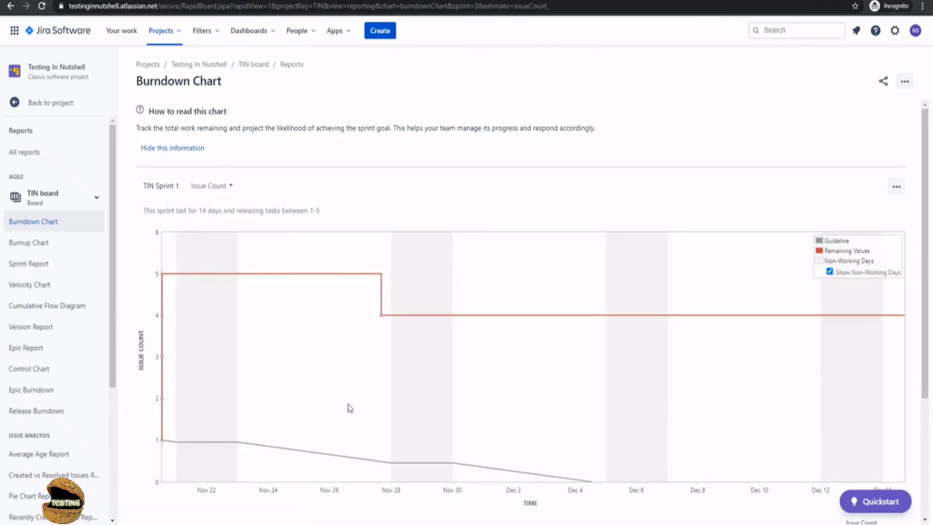
mouse_move(281, 447)
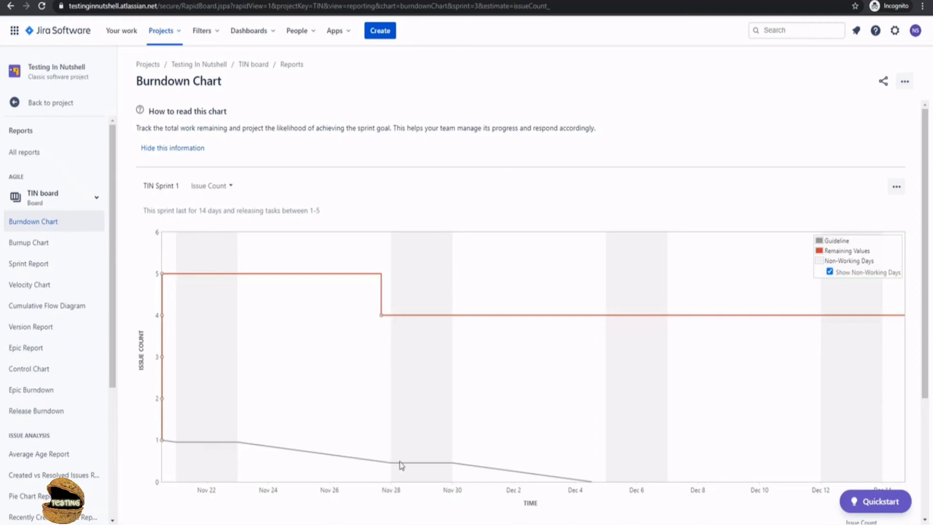
mouse_move(380, 316)
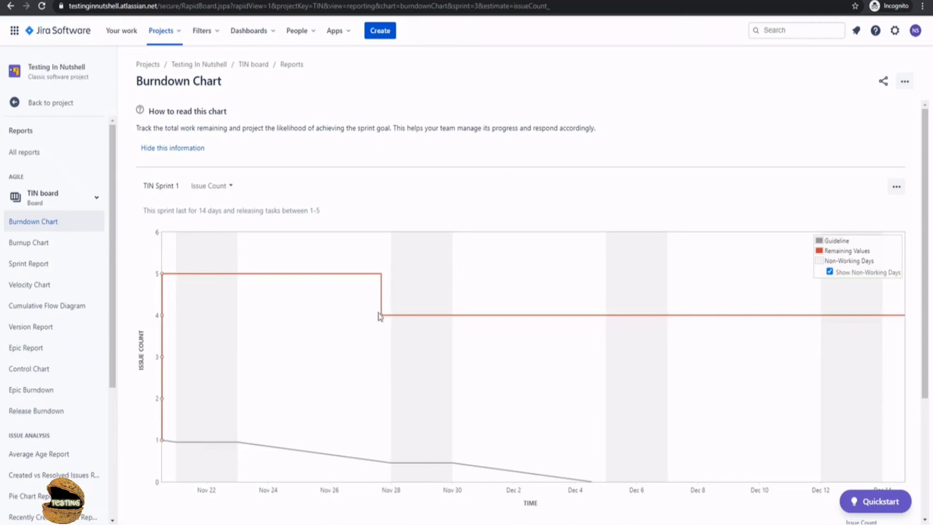
mouse_move(381, 317)
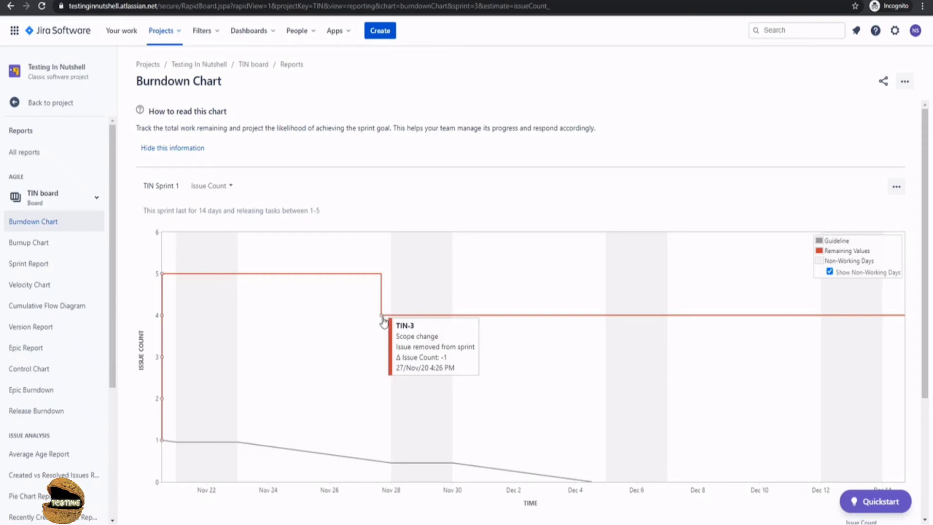
mouse_move(585, 333)
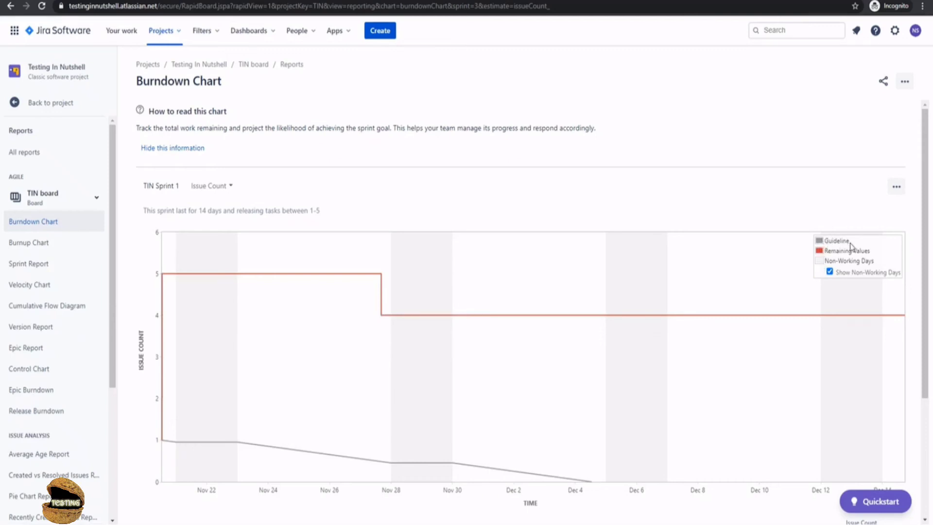
mouse_move(161, 443)
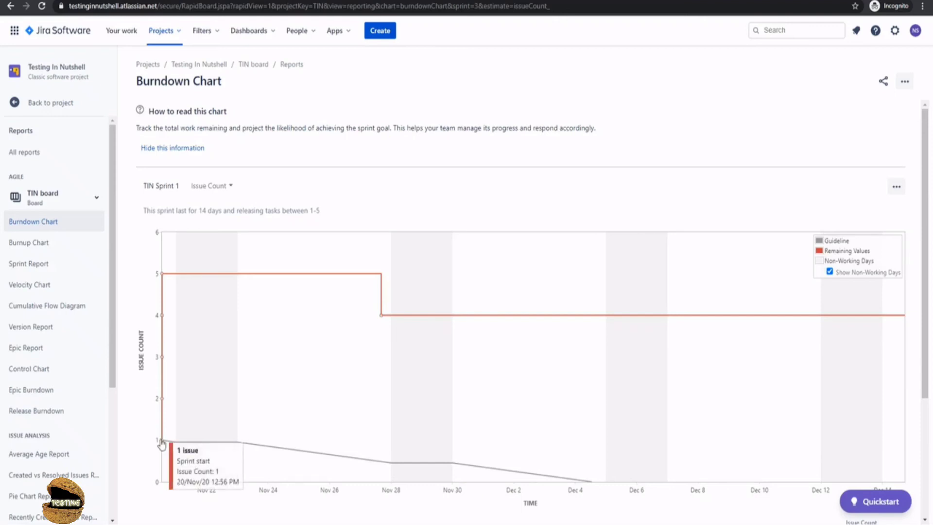
mouse_move(276, 451)
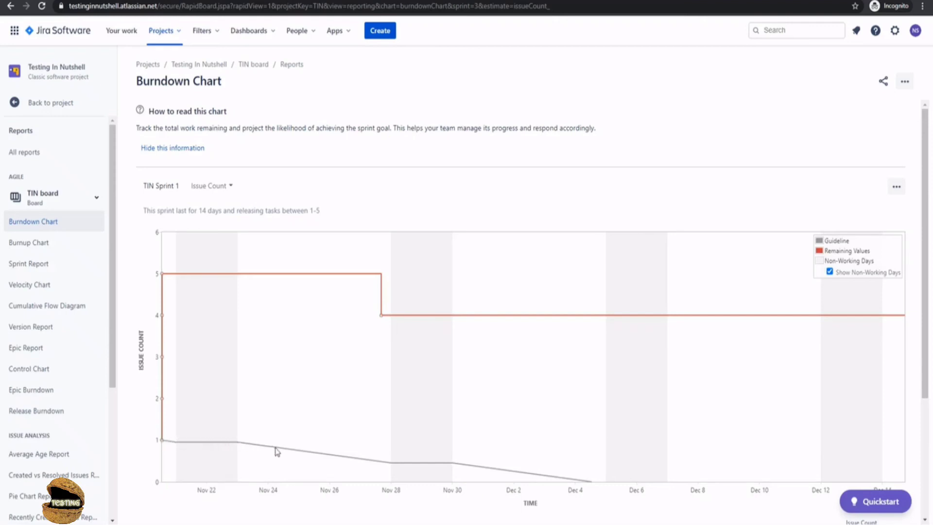
mouse_move(546, 478)
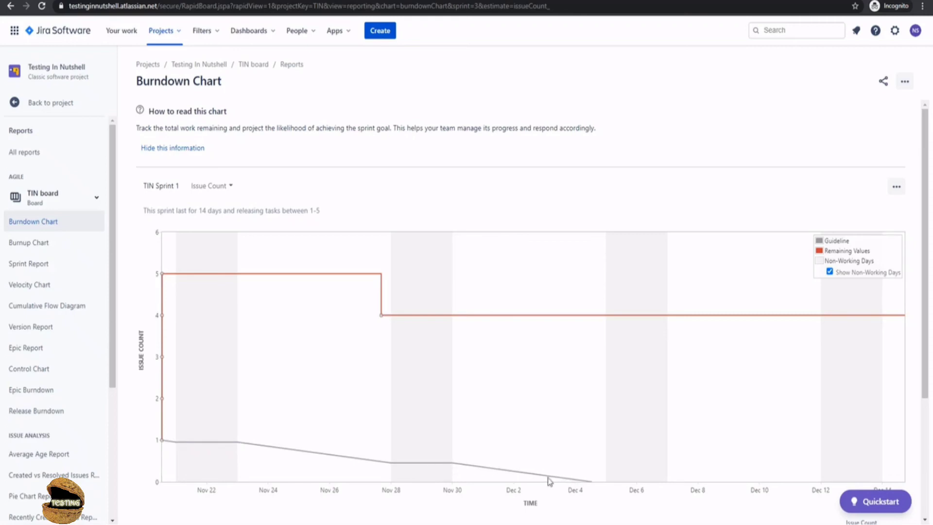
mouse_move(592, 486)
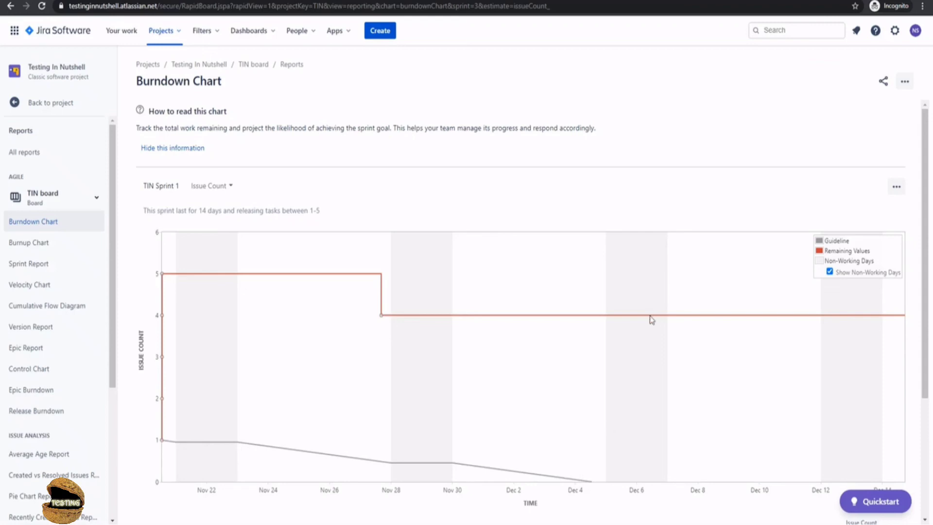
mouse_move(869, 316)
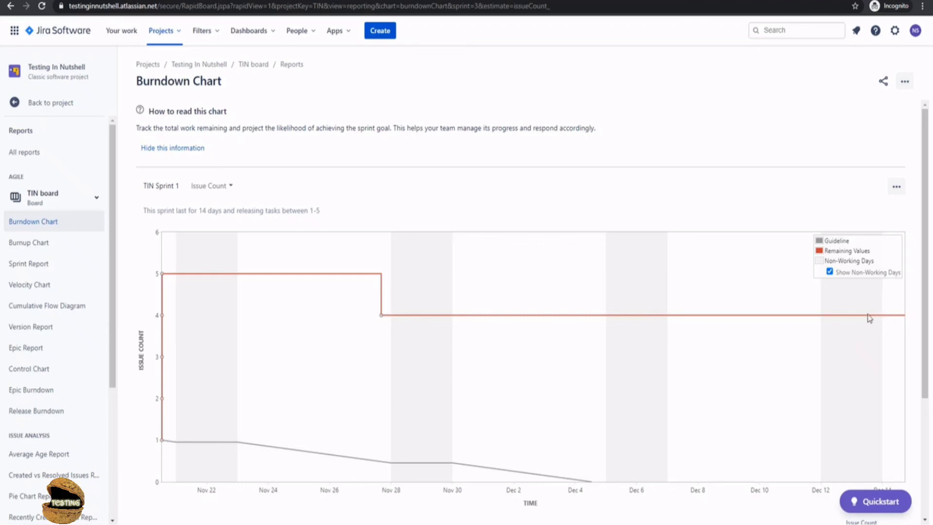
mouse_move(600, 213)
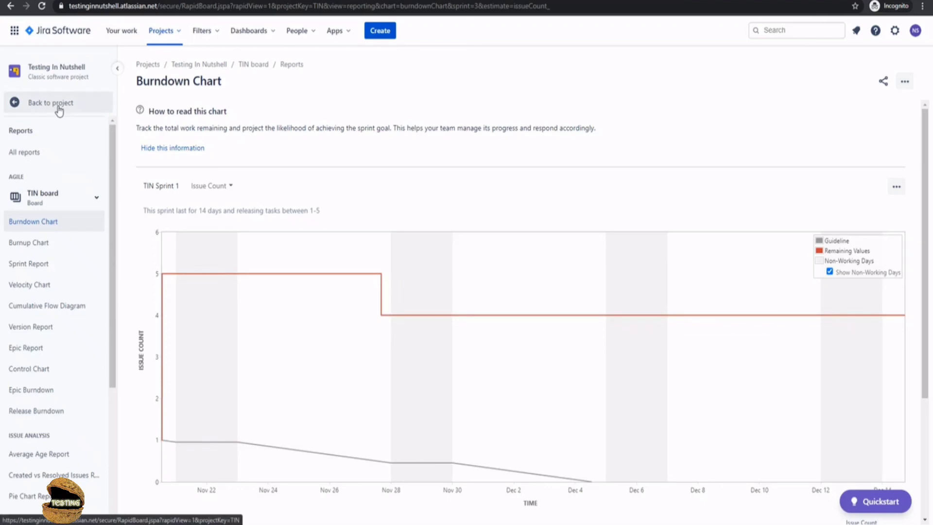
Step: Leave the burndown chart and return to the project's All reports overview
click(50, 102)
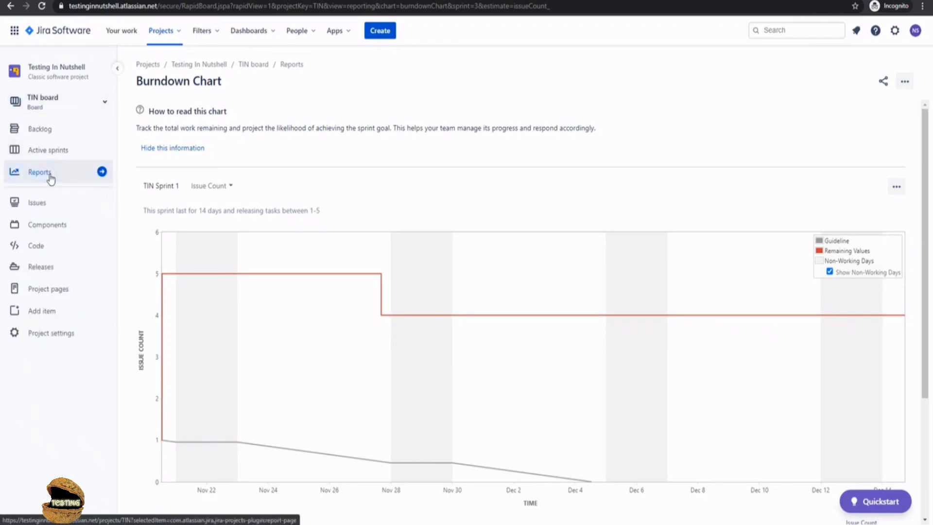
click(40, 172)
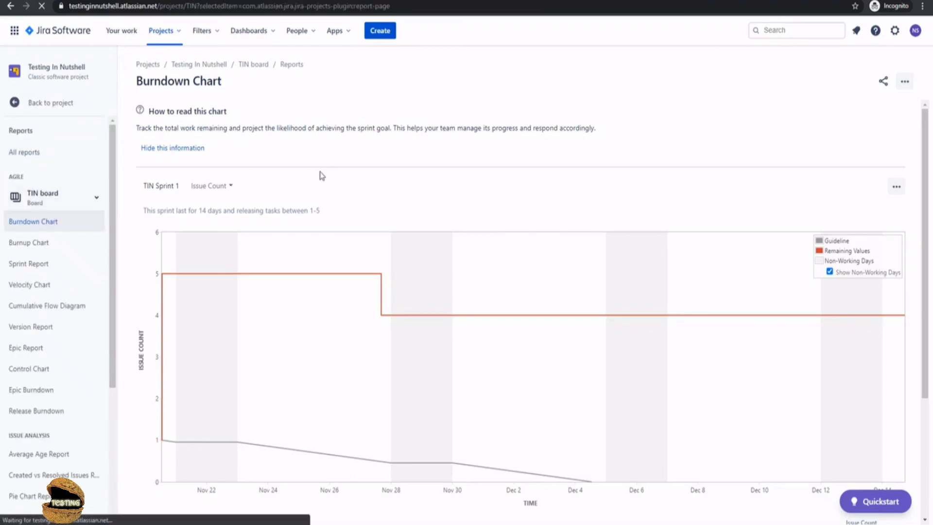
click(23, 152)
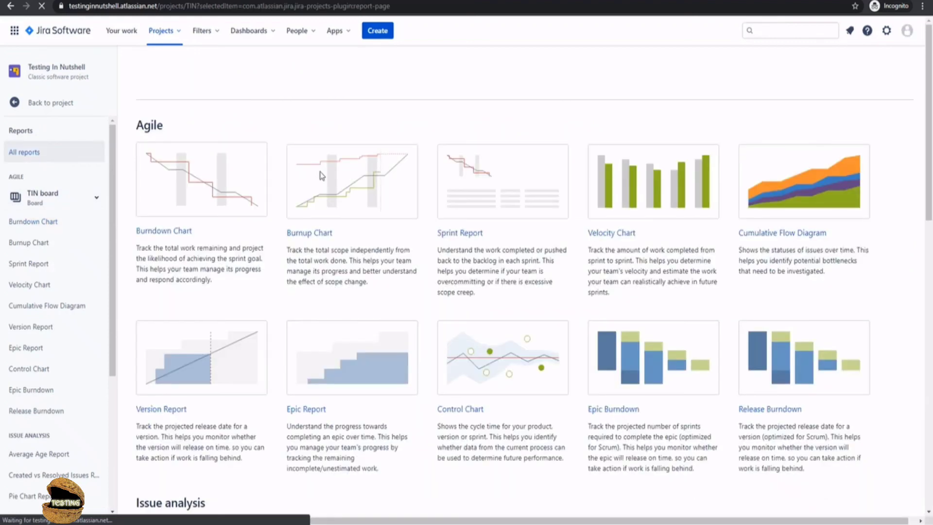